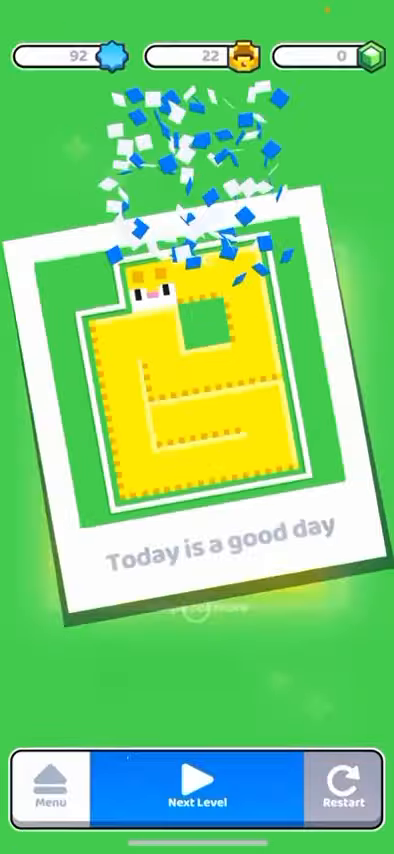
# Advance to the next maze level from the level-complete screen
pyautogui.click(196, 802)
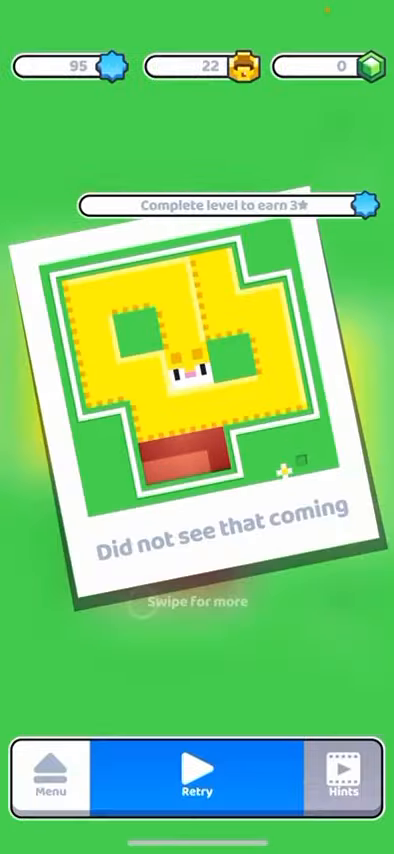
# Retry the failed maze, fill every tile with the cat, and advance
pyautogui.click(197, 786)
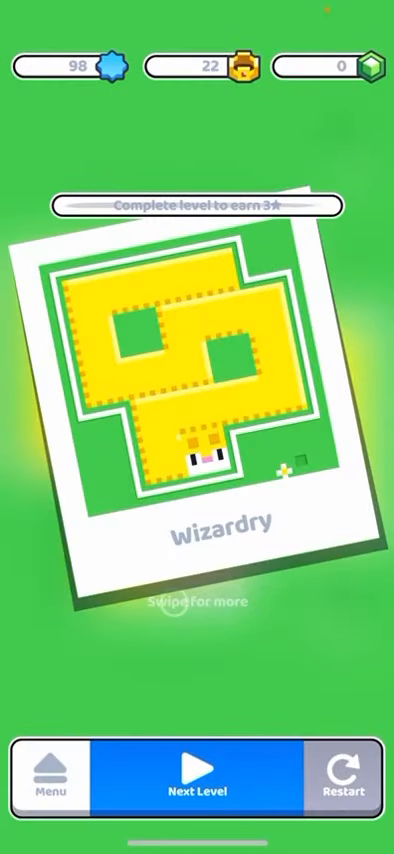
pyautogui.click(197, 780)
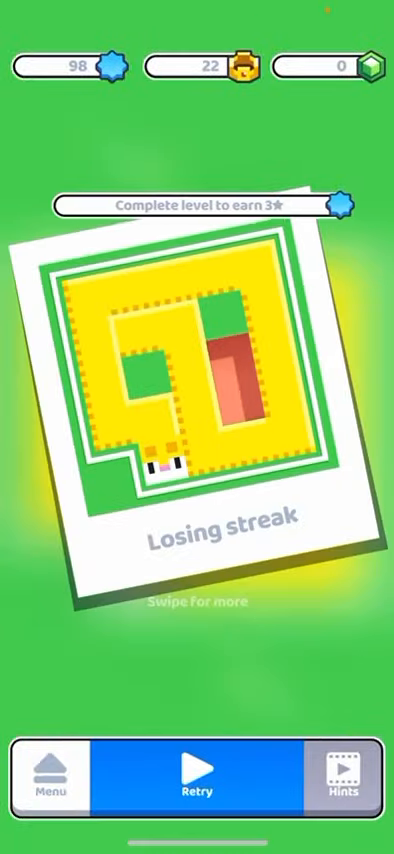
# Restart the maze from the Retry screen after the cat gets stuck
pyautogui.click(196, 790)
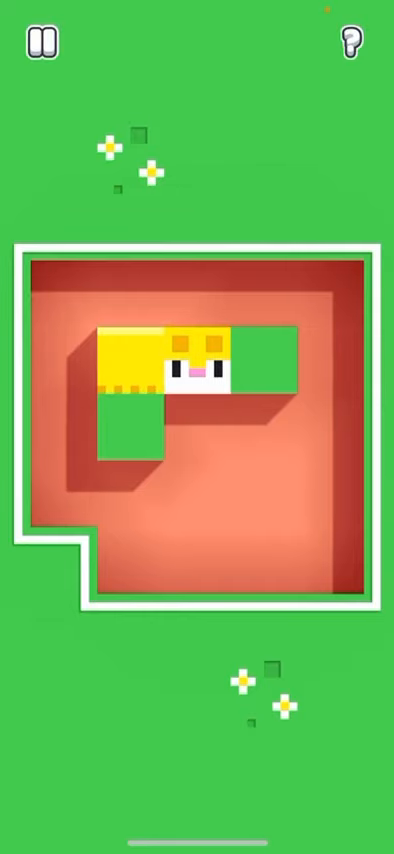